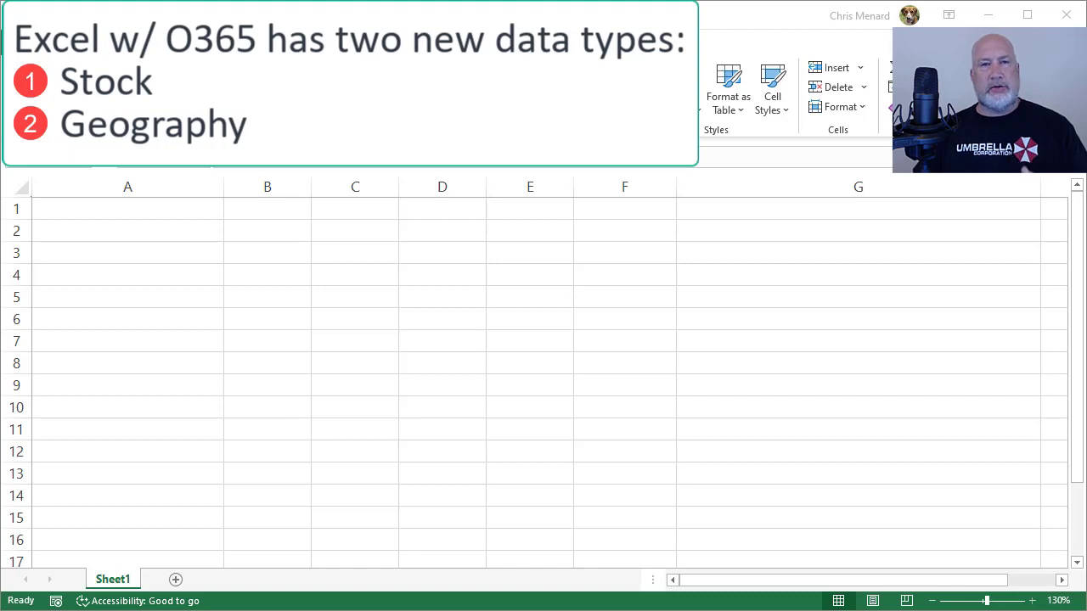
mouse_move(934, 586)
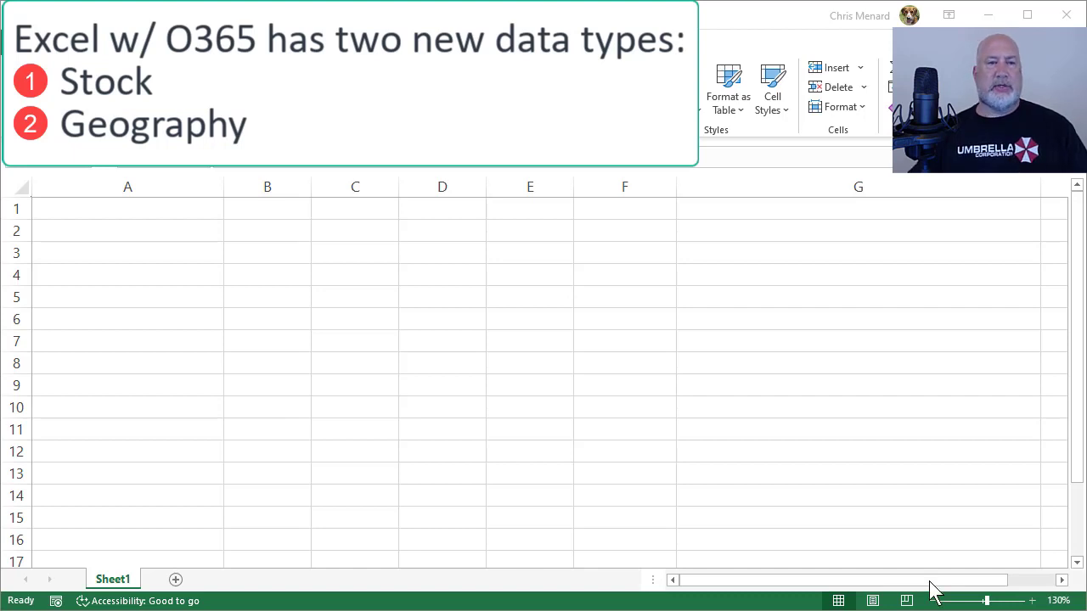
Enter a bold 'Stock' heading in A1 with microsoft, dell, ge and ford below it.
left_click(156, 209)
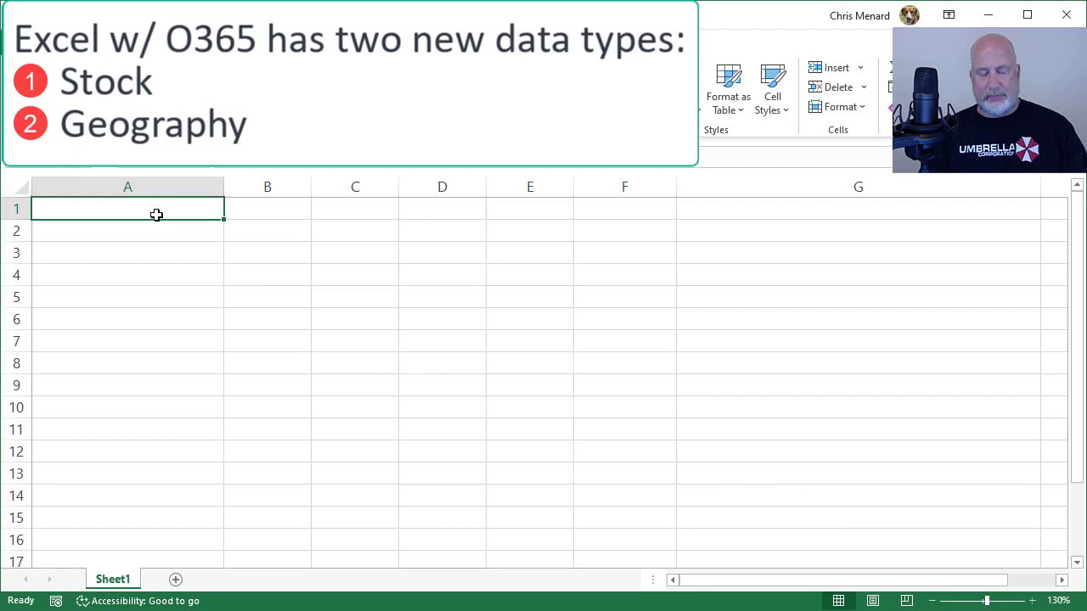
type("Stock")
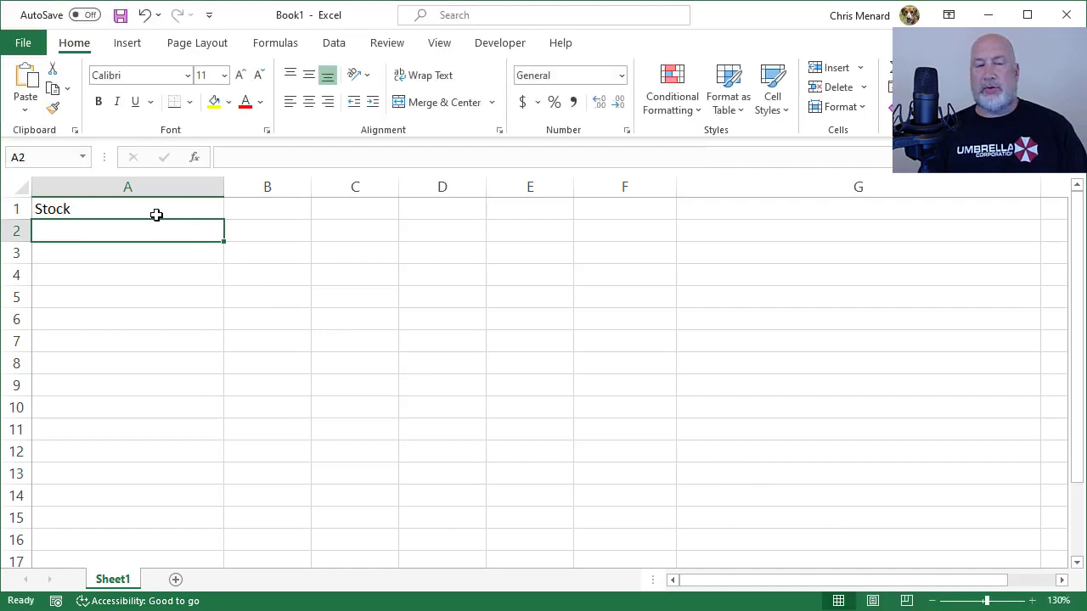
left_click(127, 209)
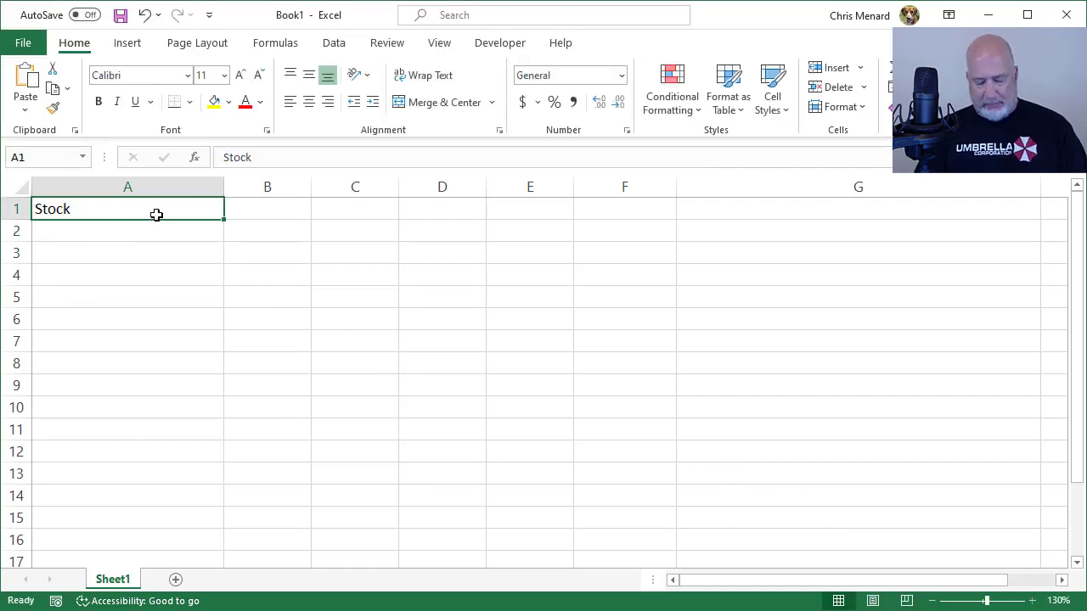
type("mci")
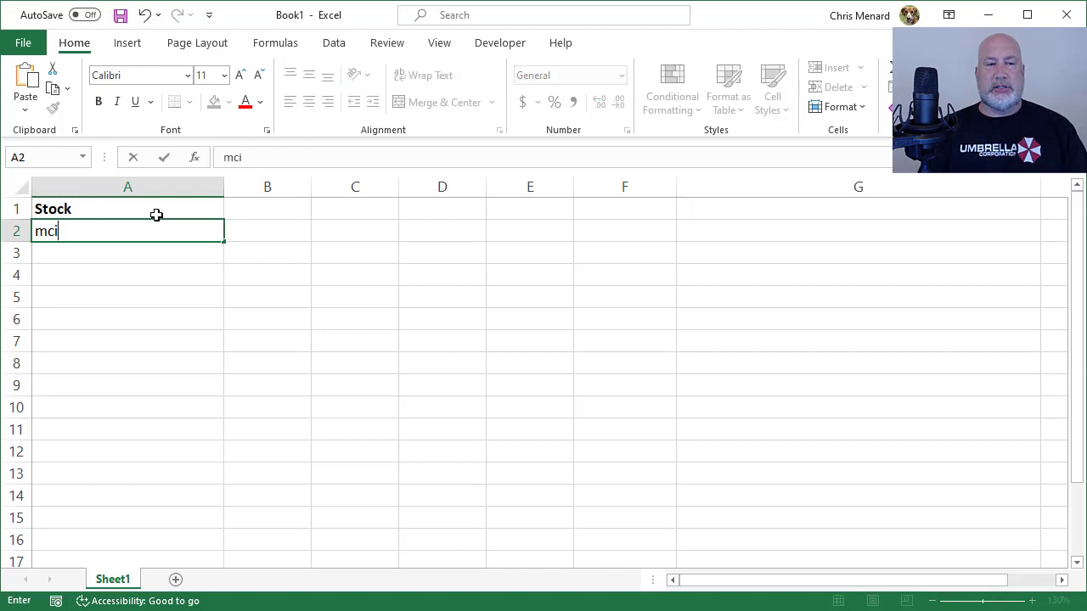
type("microsoft")
left_click(128, 296)
type("ford")
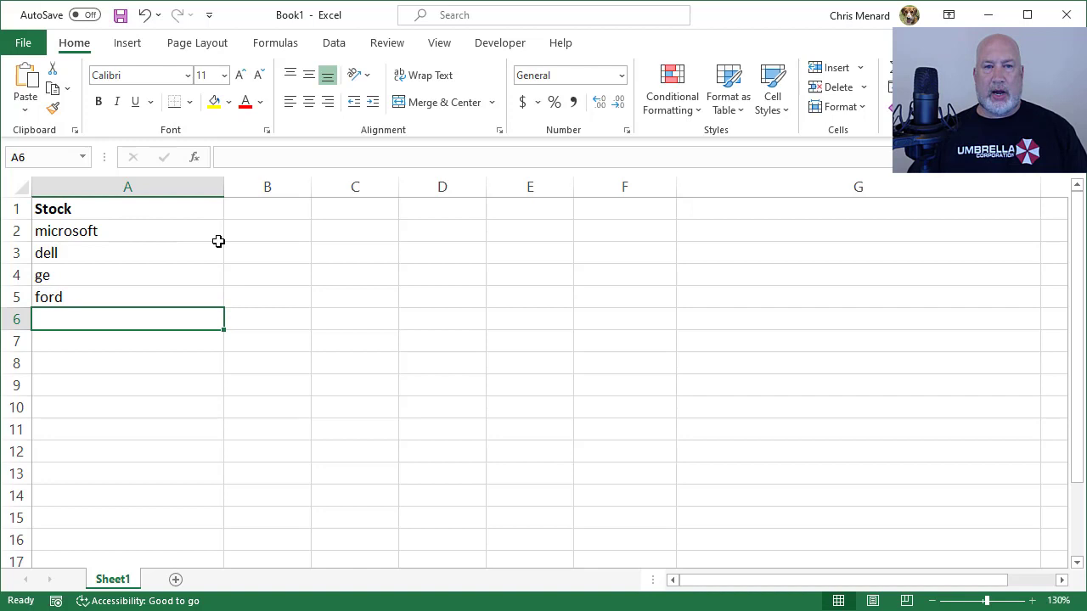
Show the Data tab's Stocks and Geography data types and select microsoft in A2.
left_click(332, 43)
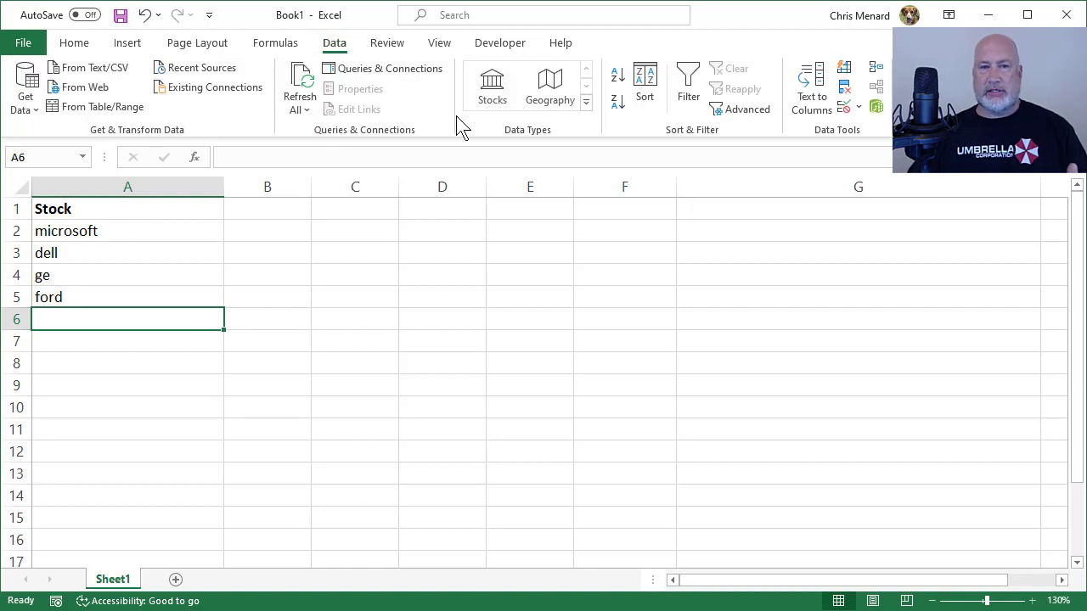
mouse_move(491, 85)
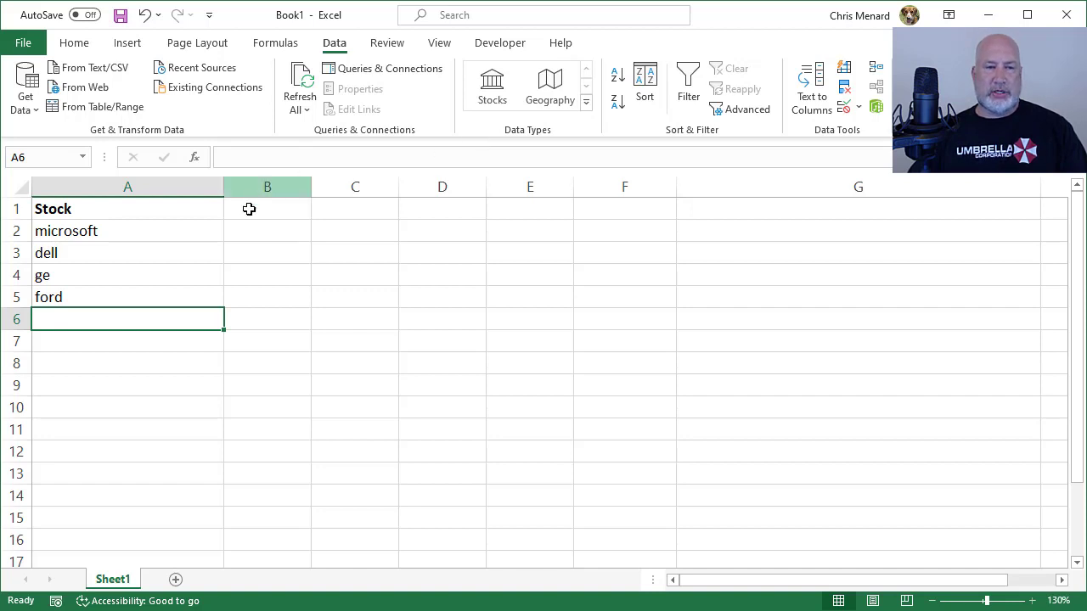
left_click(127, 230)
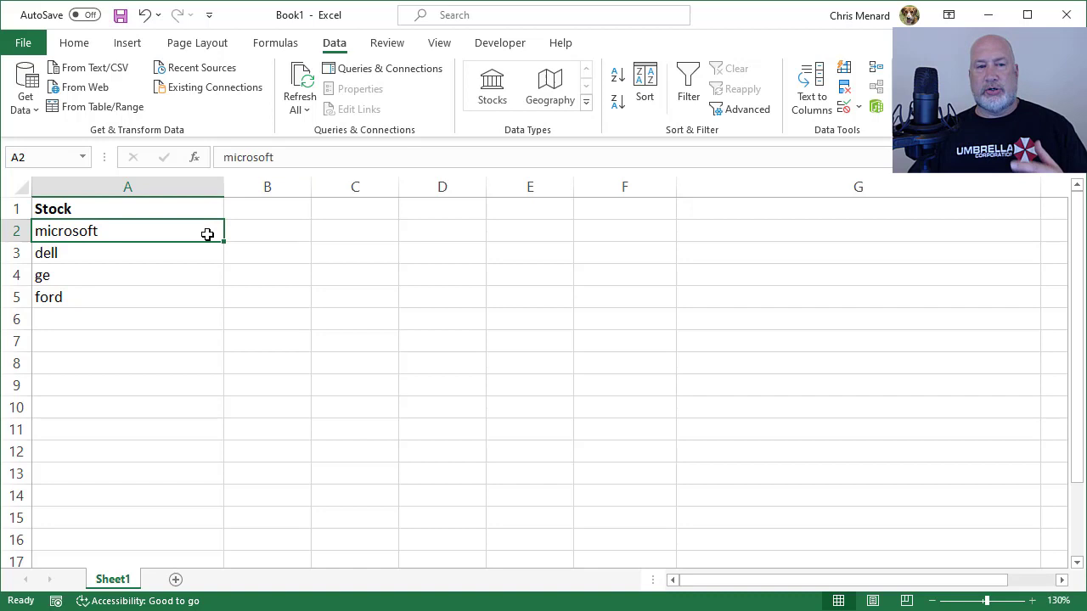
Format A1:A5 as a table with 'My table has headers' checked.
key("Ctrl+T")
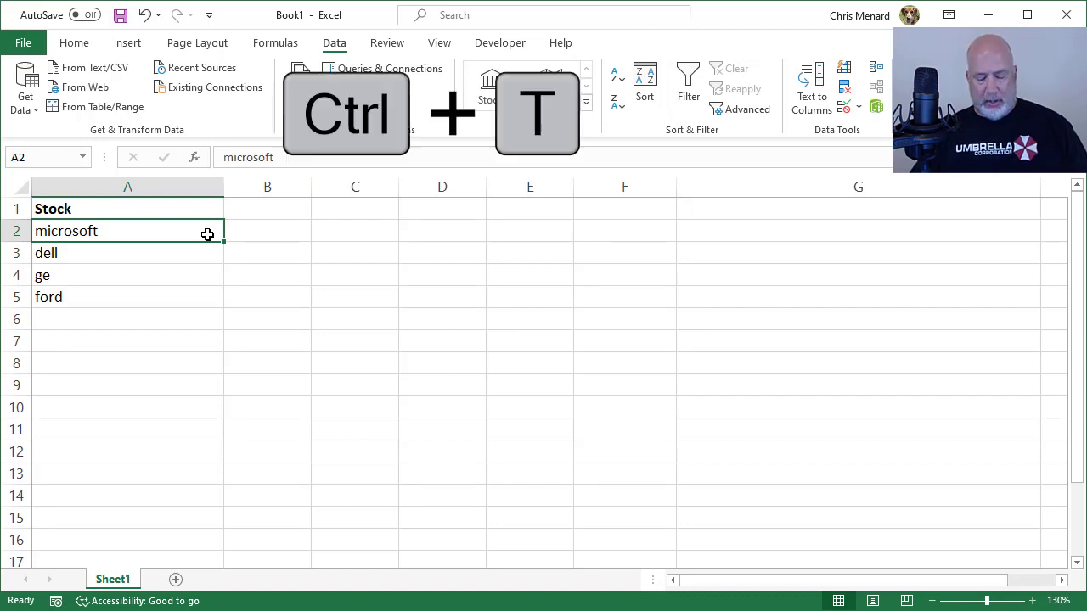
key("ctrl+t")
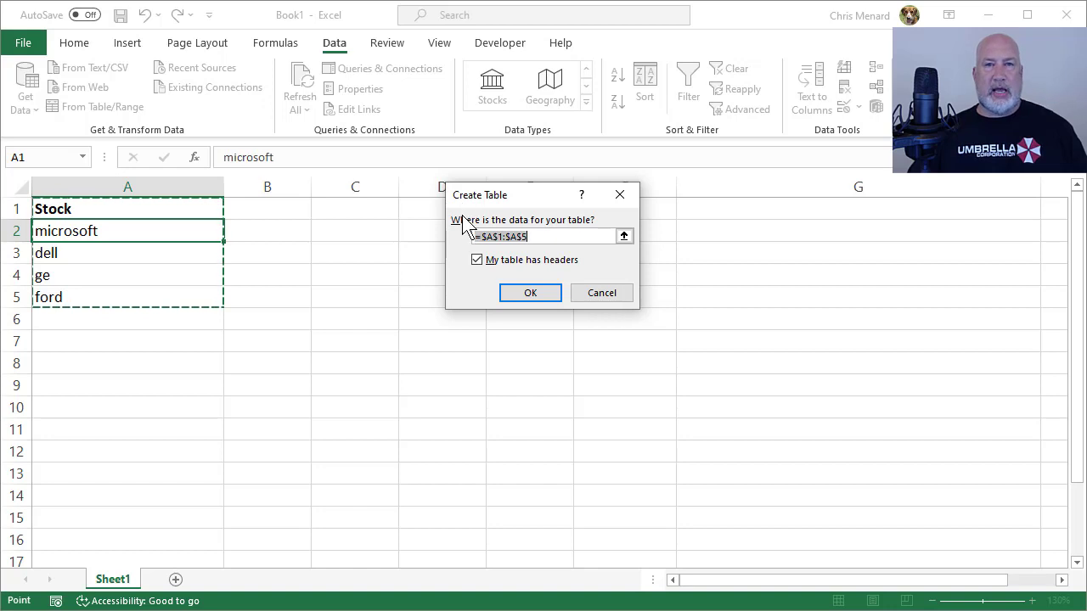
left_click(530, 292)
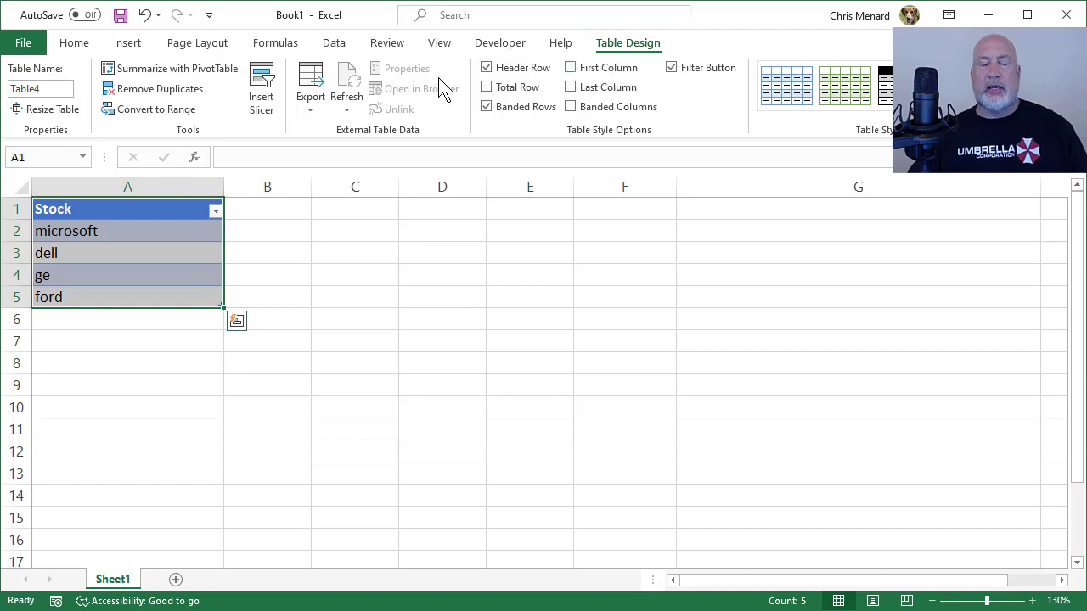
Convert the names to the Stocks data type and widen column A to fit.
left_click(335, 42)
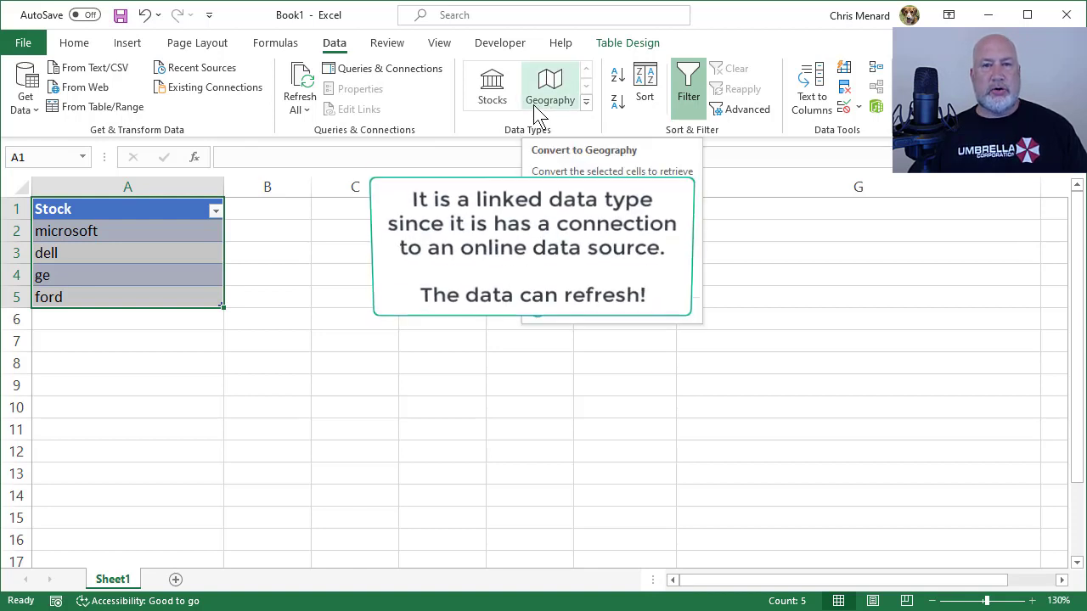
mouse_move(491, 85)
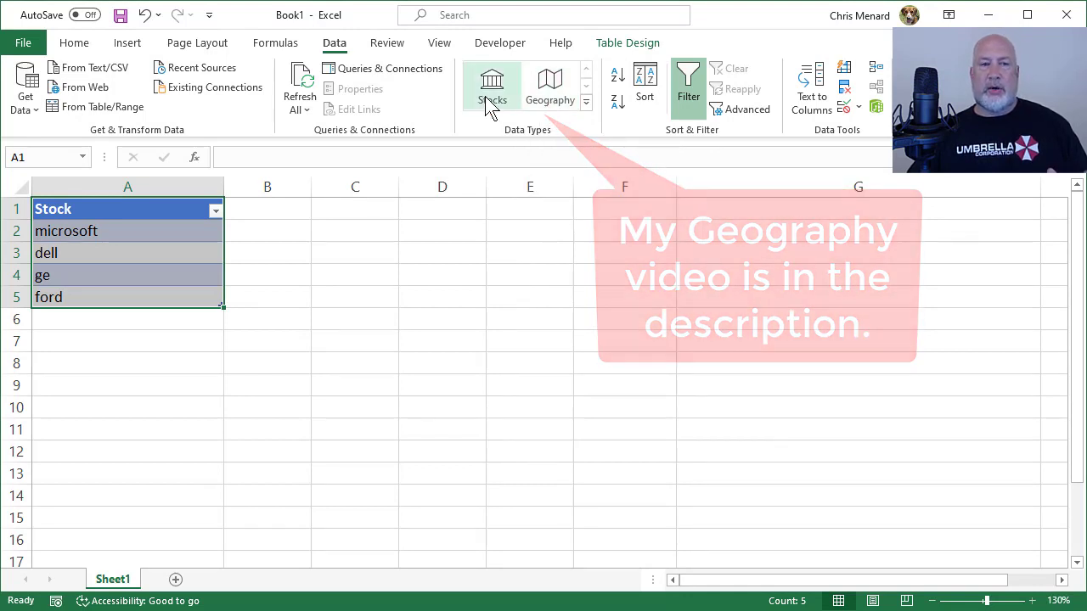
mouse_move(492, 102)
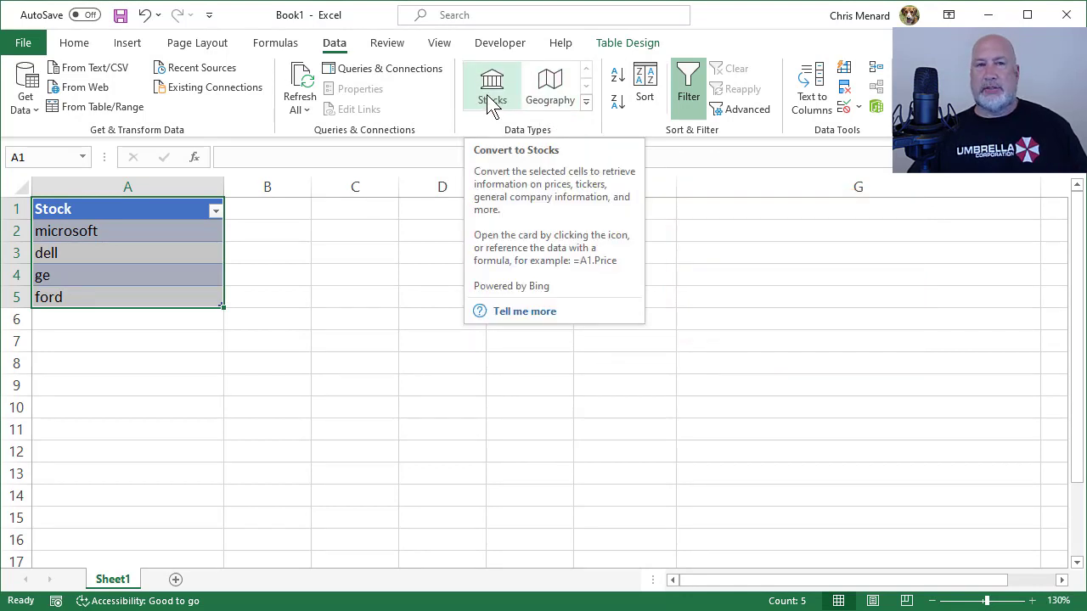
left_click(493, 85)
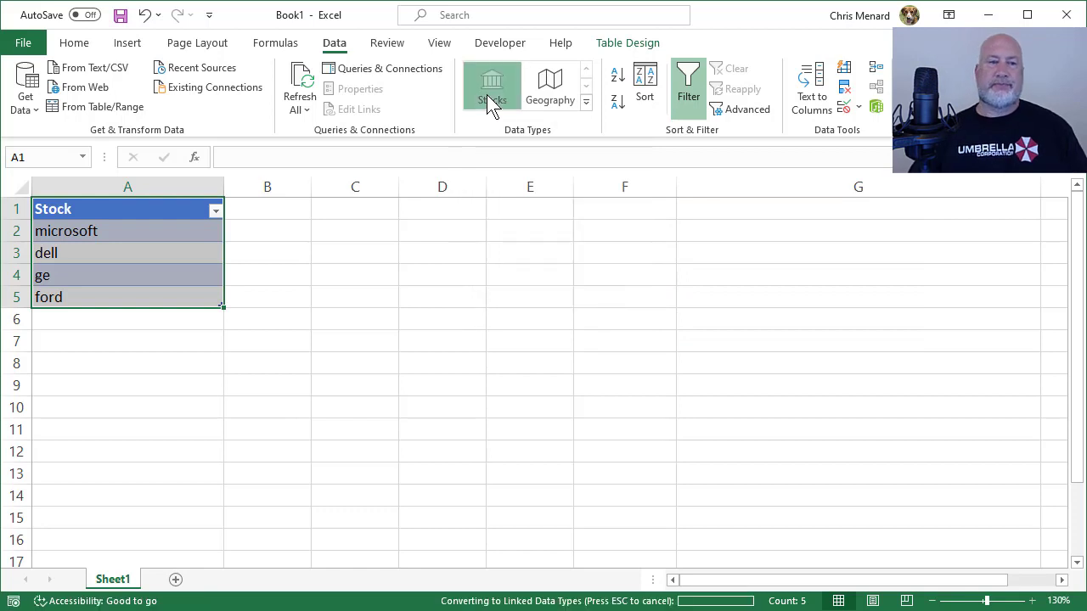
left_click(492, 84)
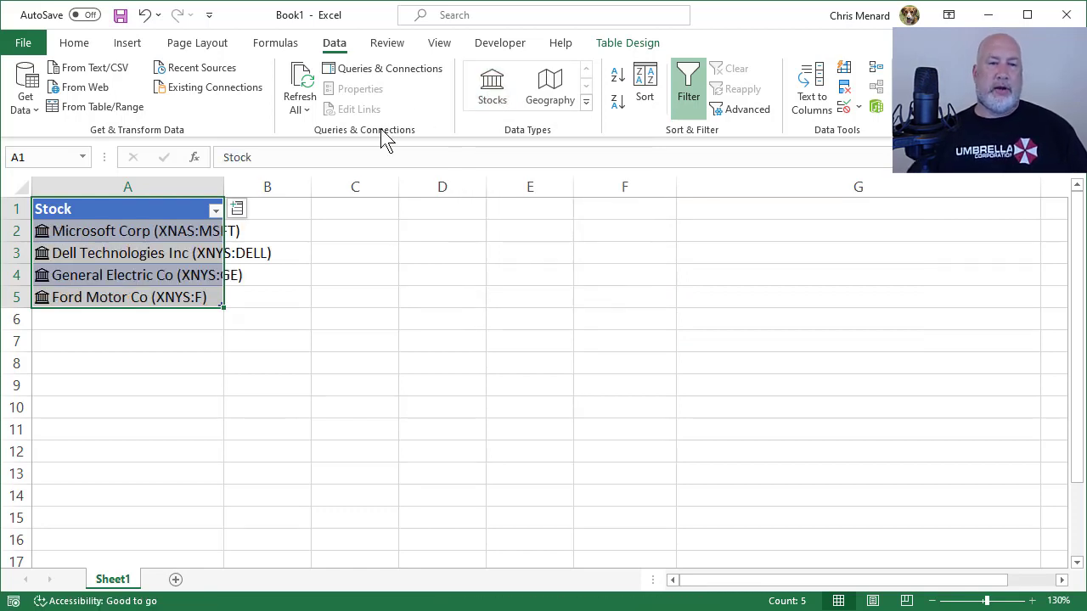
left_click_drag(224, 186, 288, 186)
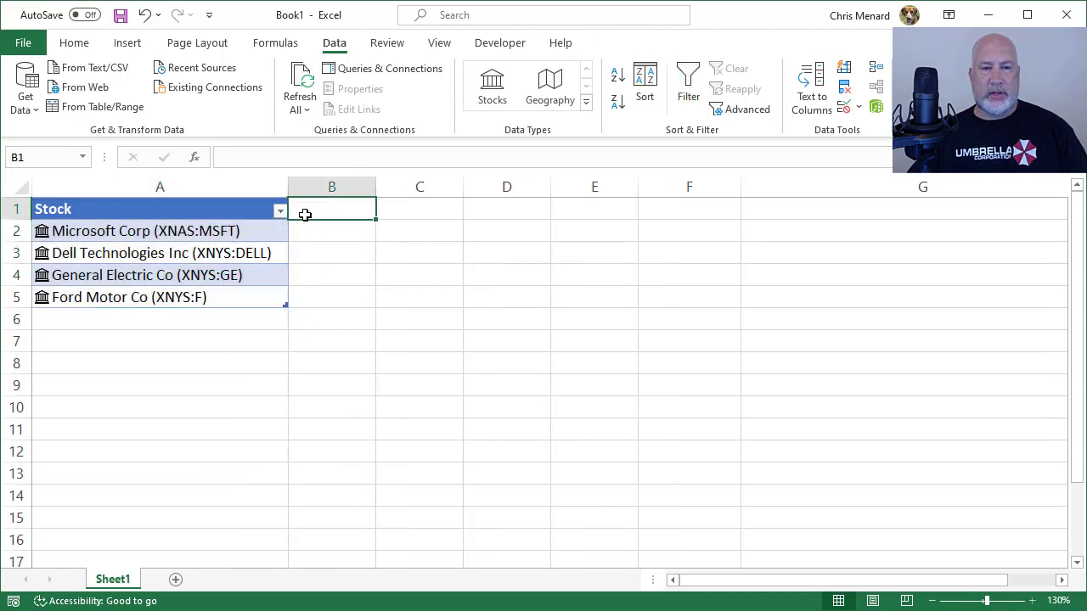
Insert a Price column showing $141.03, $55.97, $10.38 and $9.60.
left_click(160, 209)
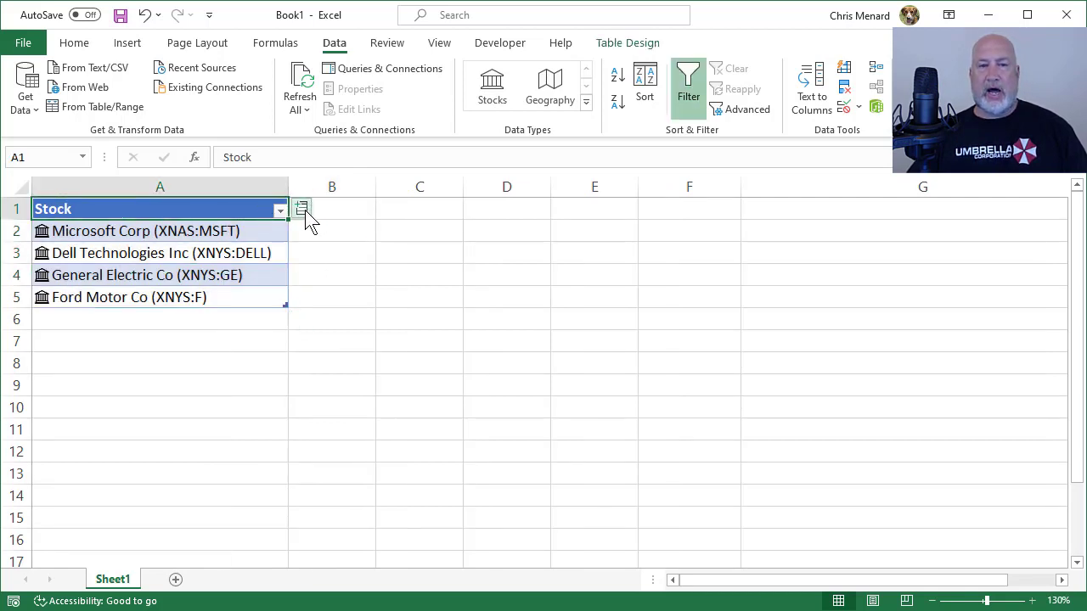
left_click(301, 209)
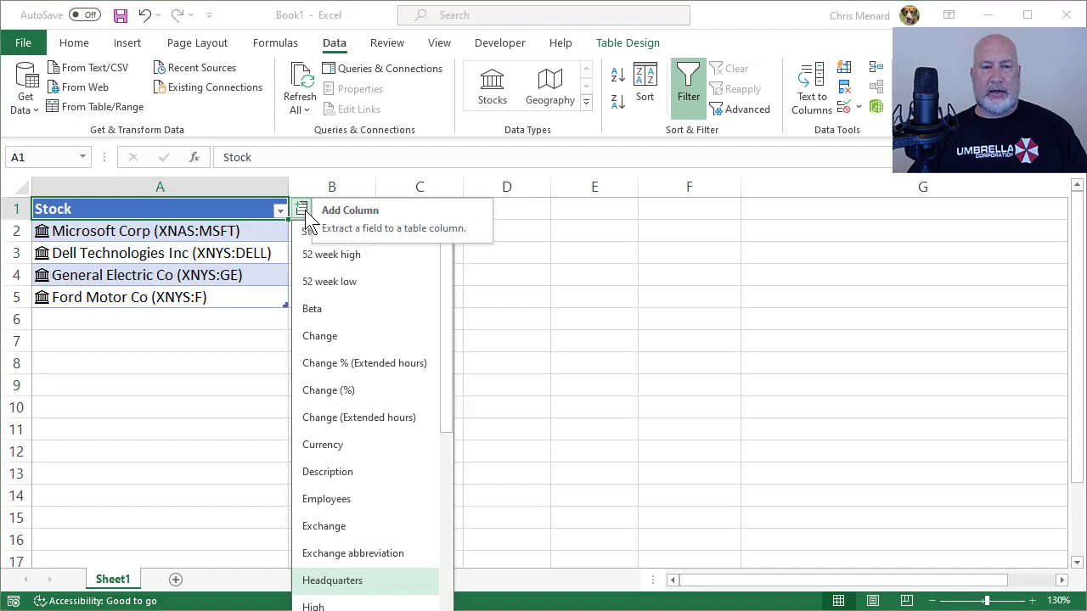
mouse_move(456, 318)
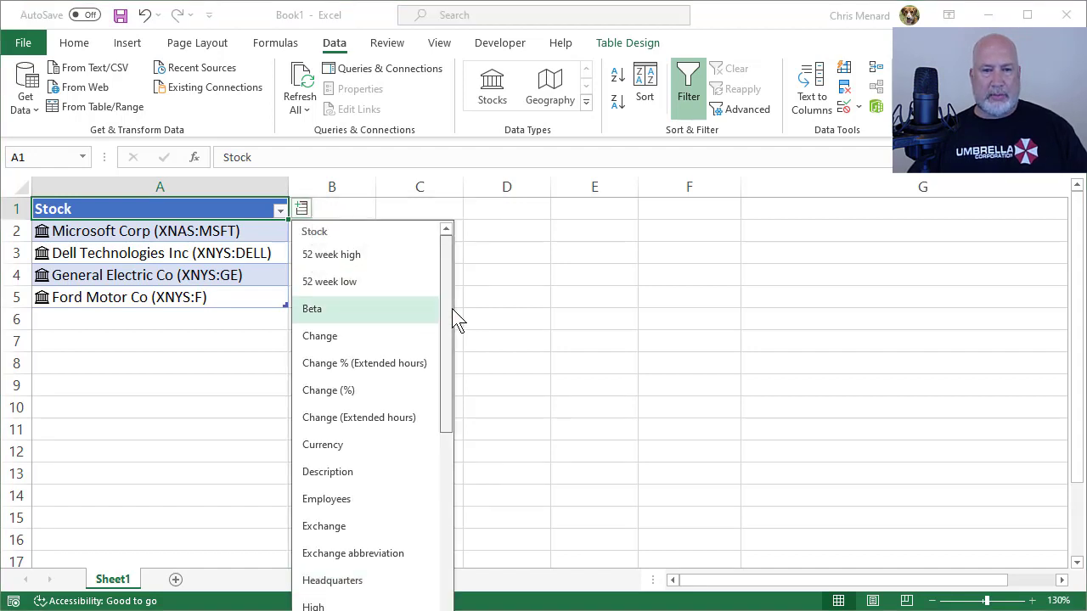
scroll("down", 3)
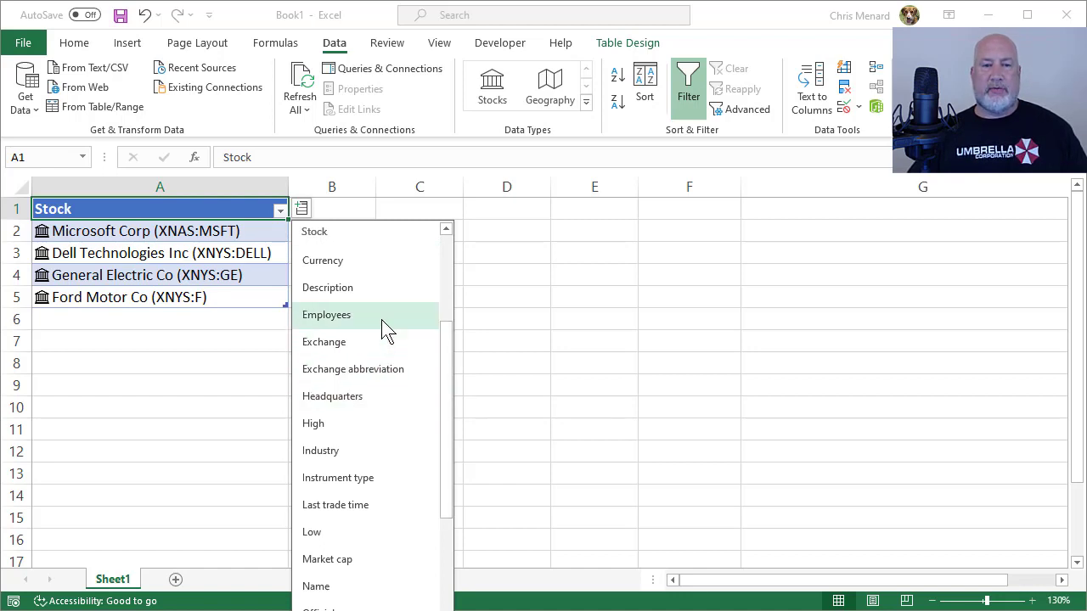
mouse_move(454, 454)
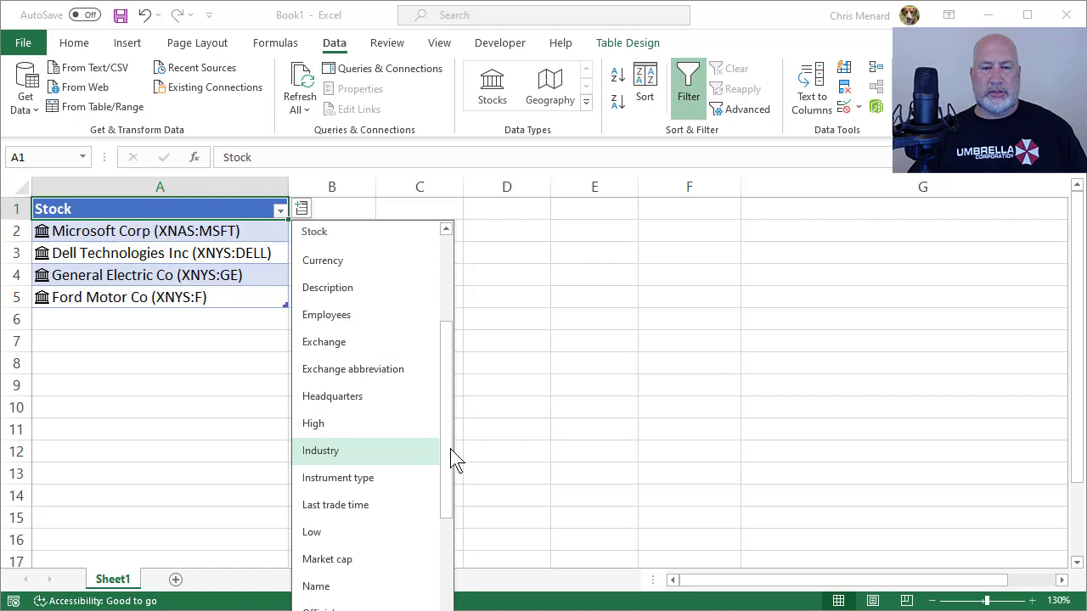
scroll("down", 3)
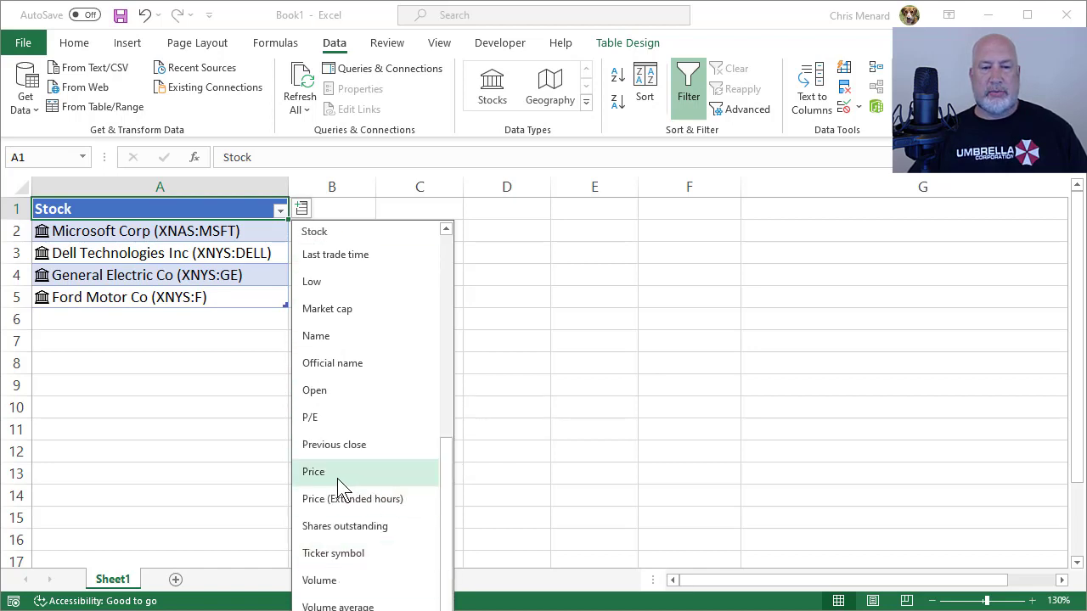
left_click(314, 471)
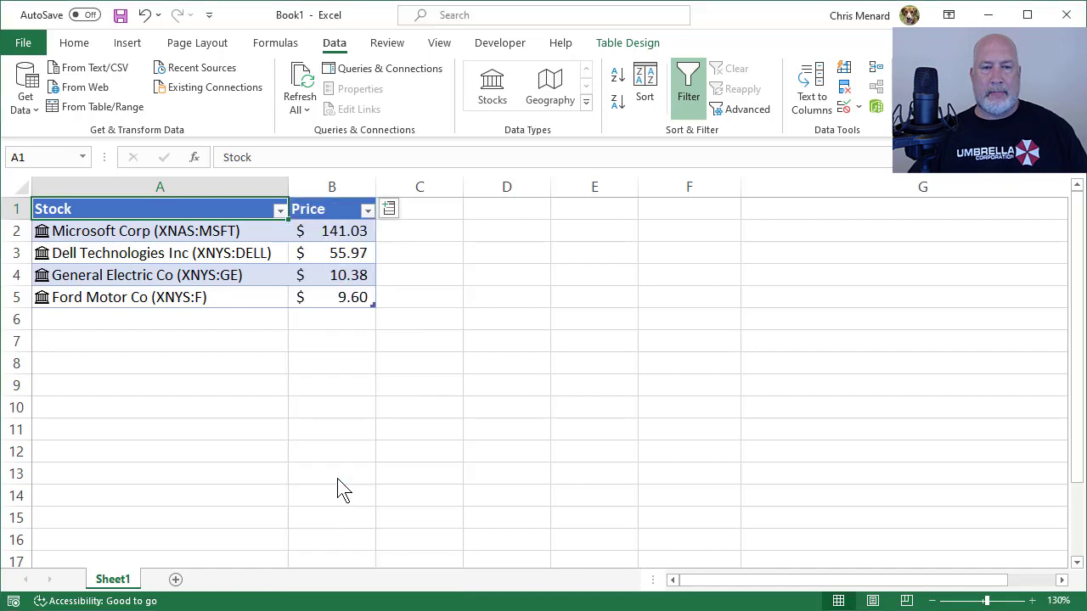
Insert a Previous close column showing $141.34, $55.28, $10.51 and $9.57.
left_click(388, 208)
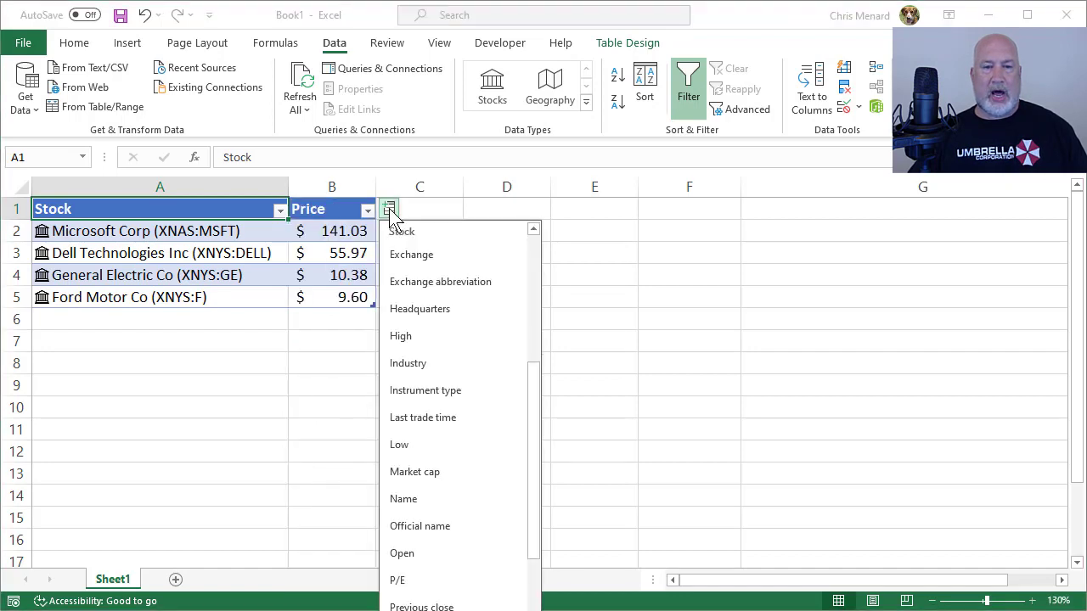
scroll("down", 3)
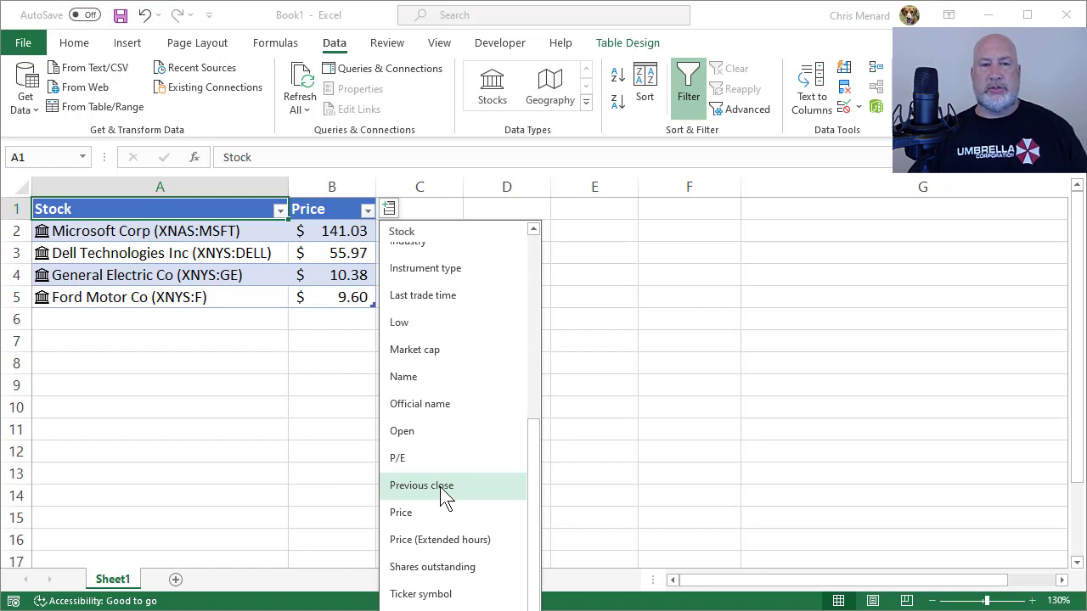
left_click(421, 485)
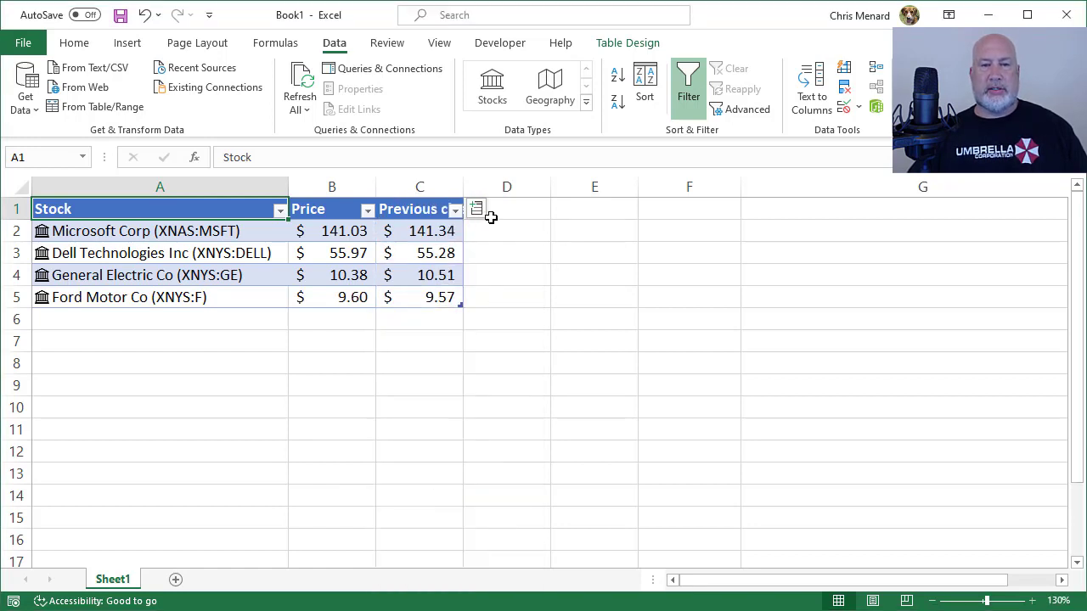
mouse_move(271, 236)
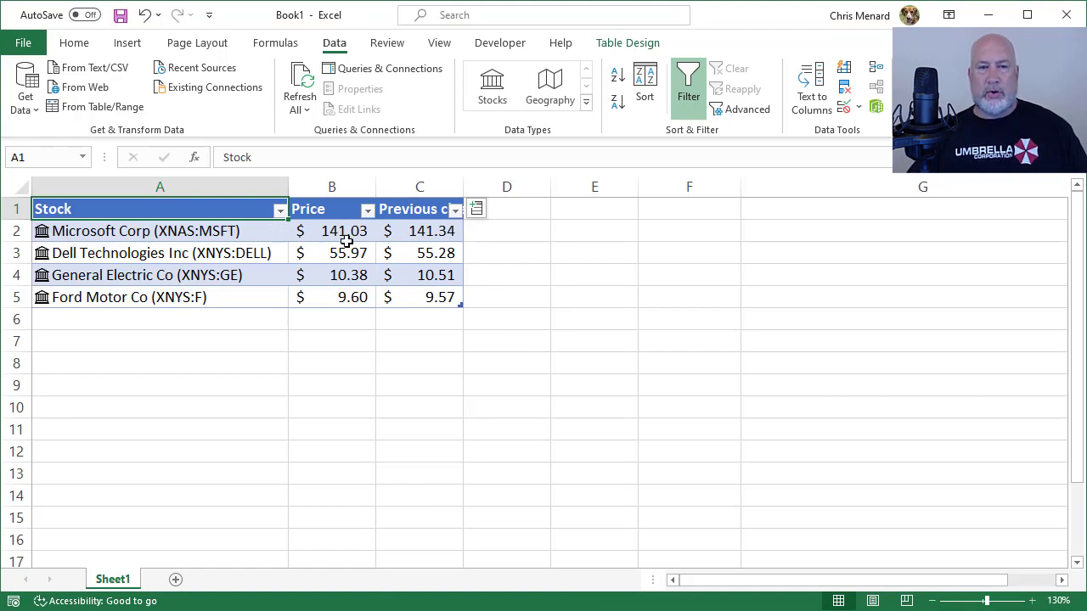
mouse_move(421, 238)
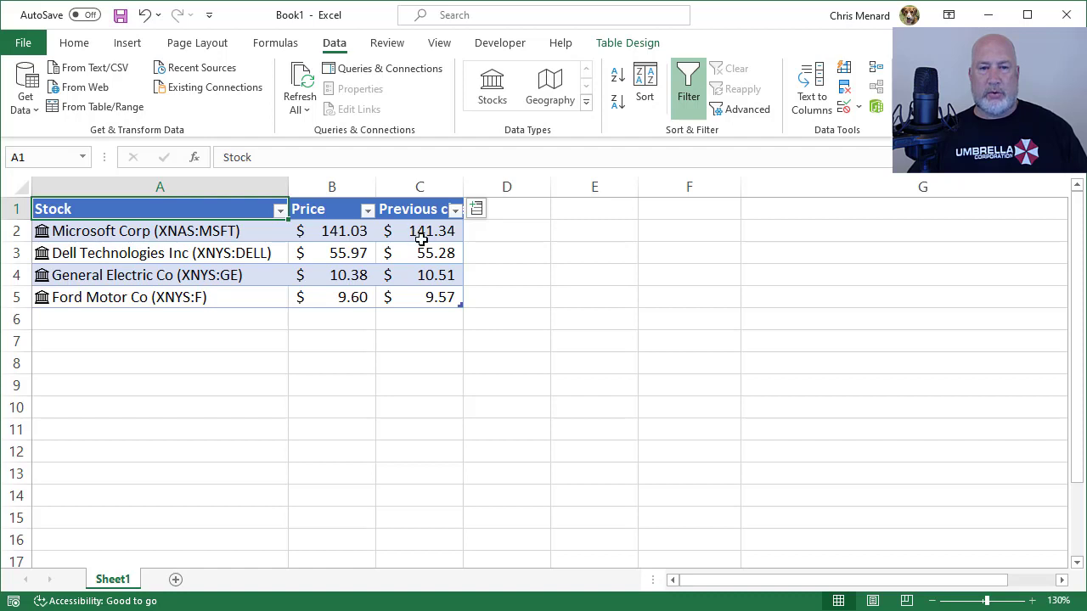
mouse_move(484, 229)
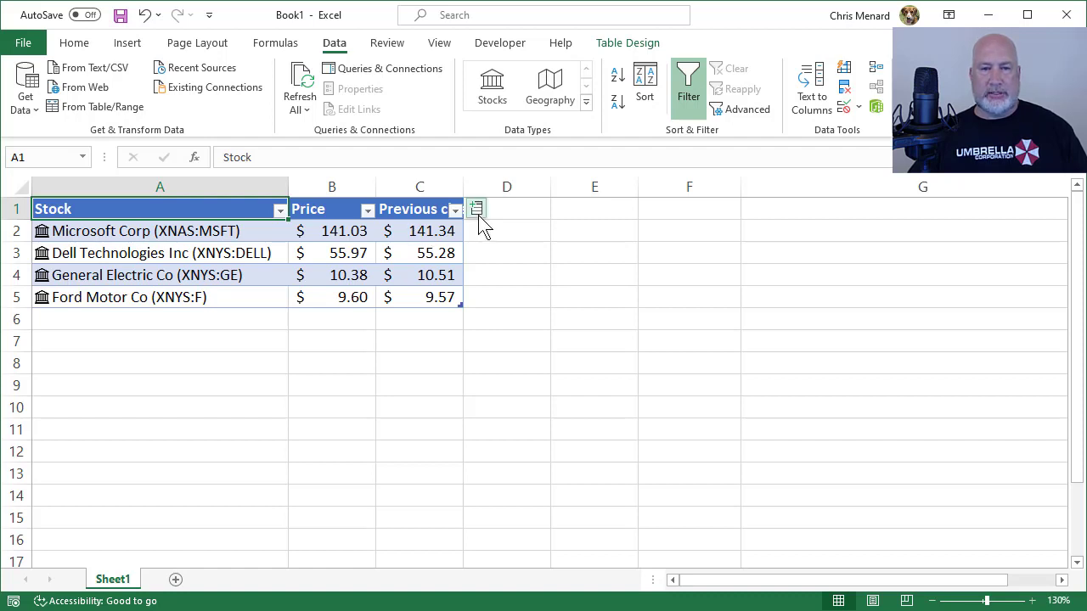
left_click(476, 208)
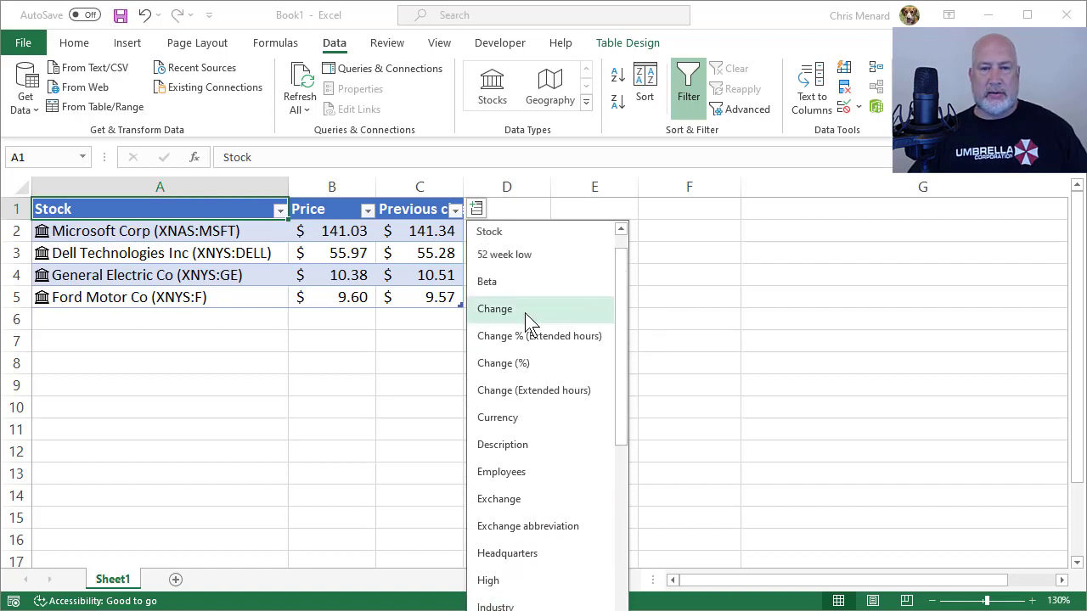
Insert Change and Headquarters fields and widen column E to fit the addresses.
left_click(494, 308)
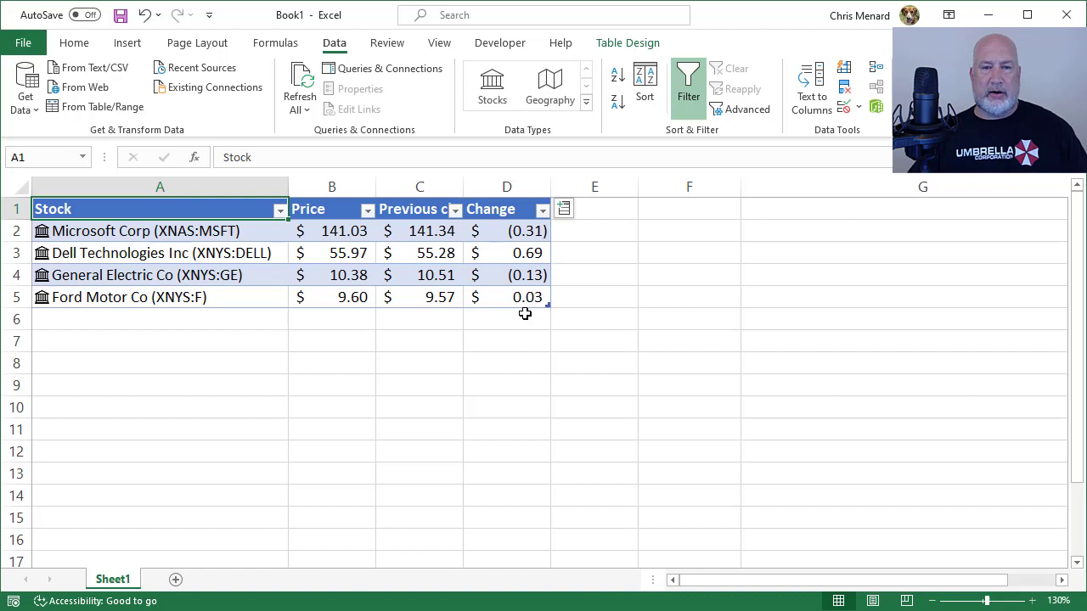
left_click(563, 208)
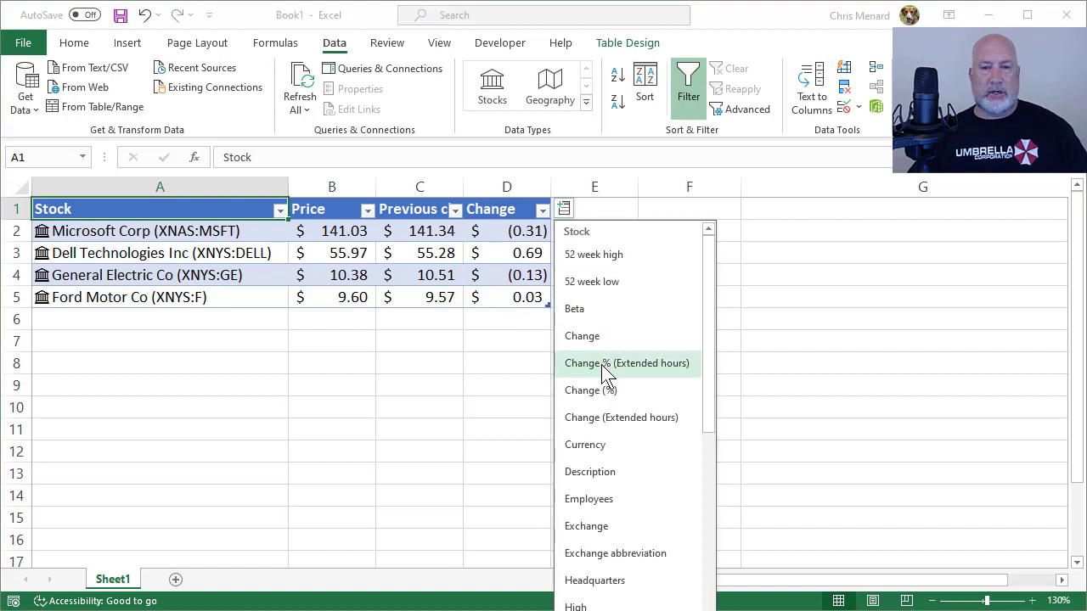
mouse_move(606, 417)
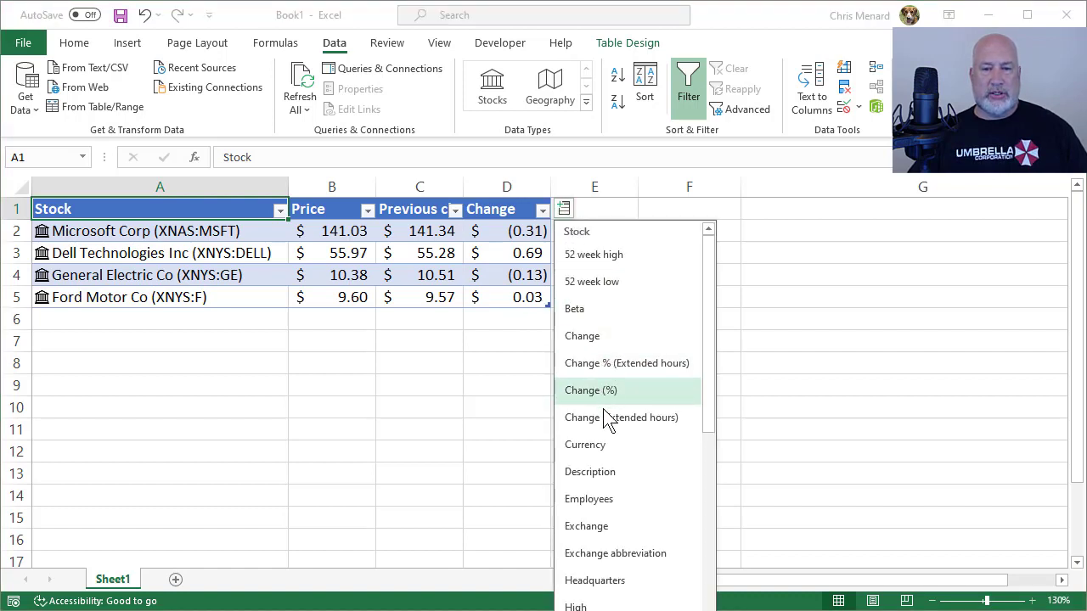
mouse_move(595, 580)
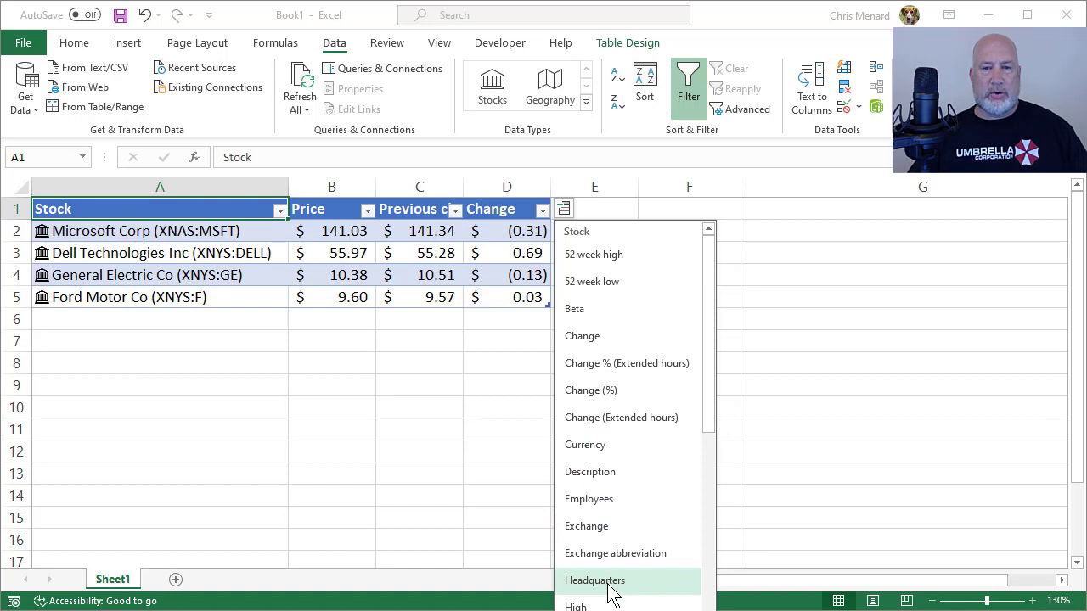
left_click(595, 580)
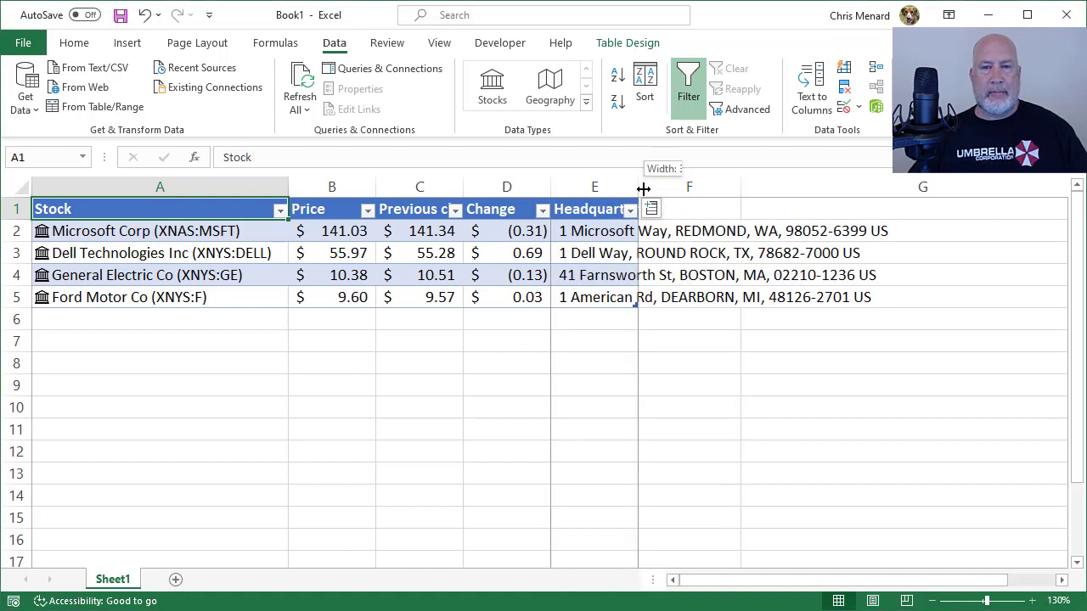
left_click_drag(644, 187, 904, 187)
type("GM")
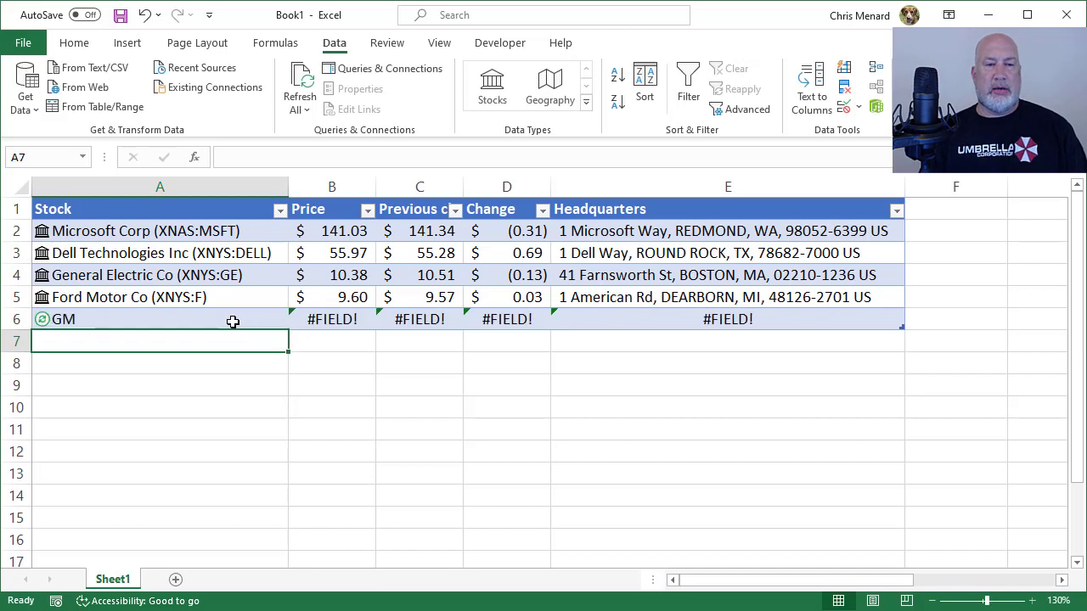
Enter 'Toyo' in A7 so it becomes the Toyota Motor Corp stock row.
type("Toyo")
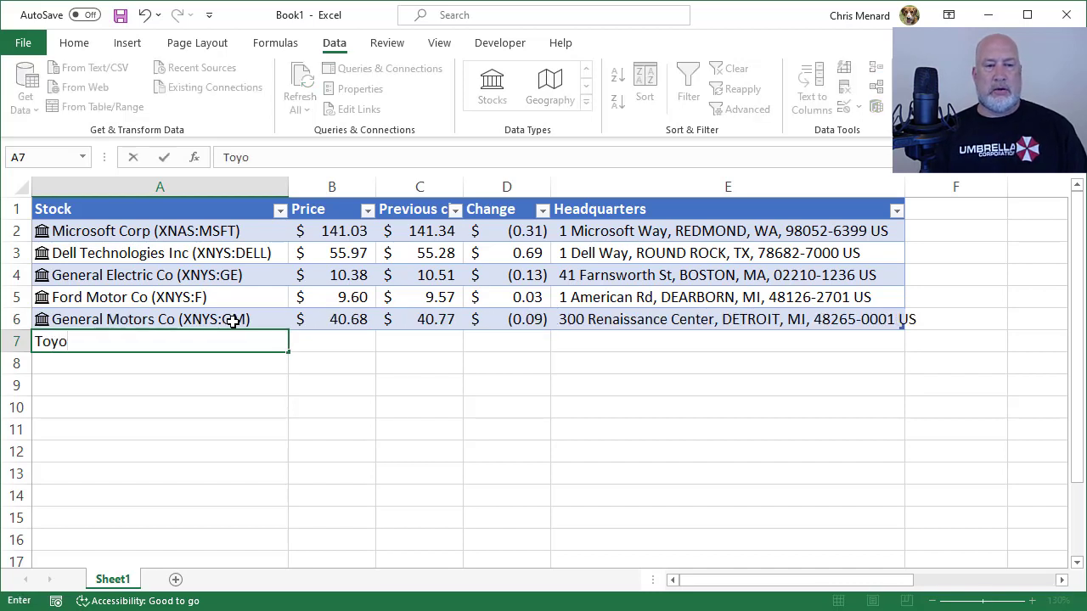
key("Enter")
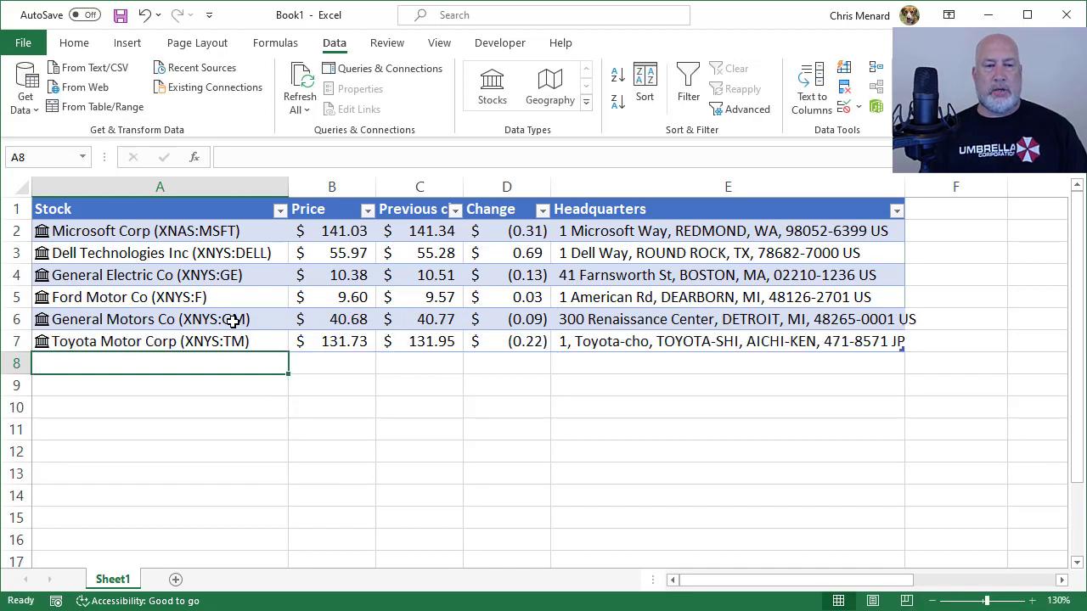